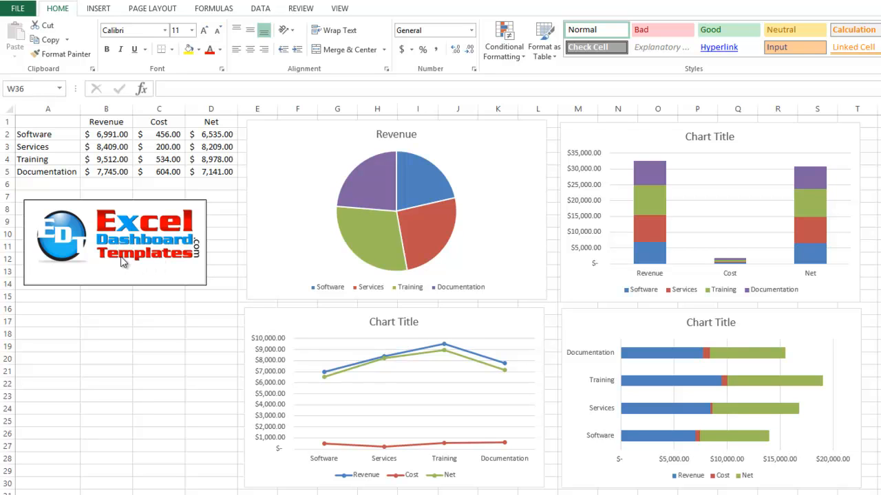
{"action": "mouse_move", "coordinate": [115, 269]}
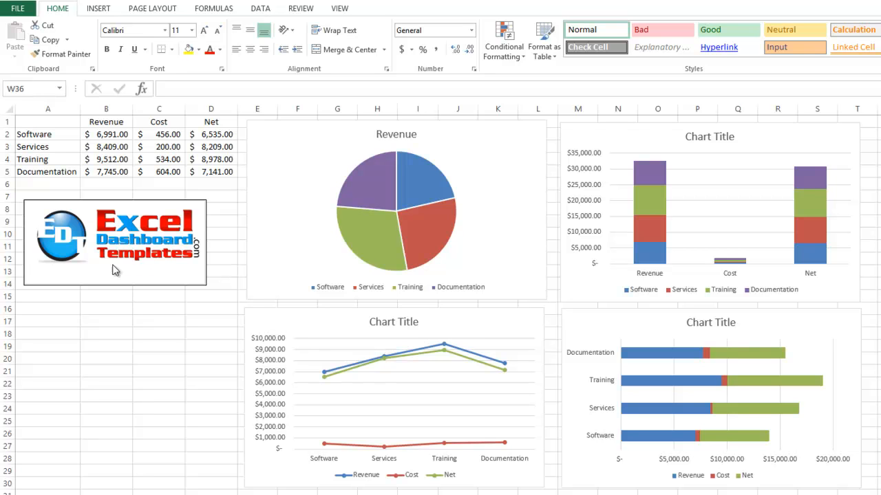
{"action": "mouse_move", "coordinate": [94, 195]}
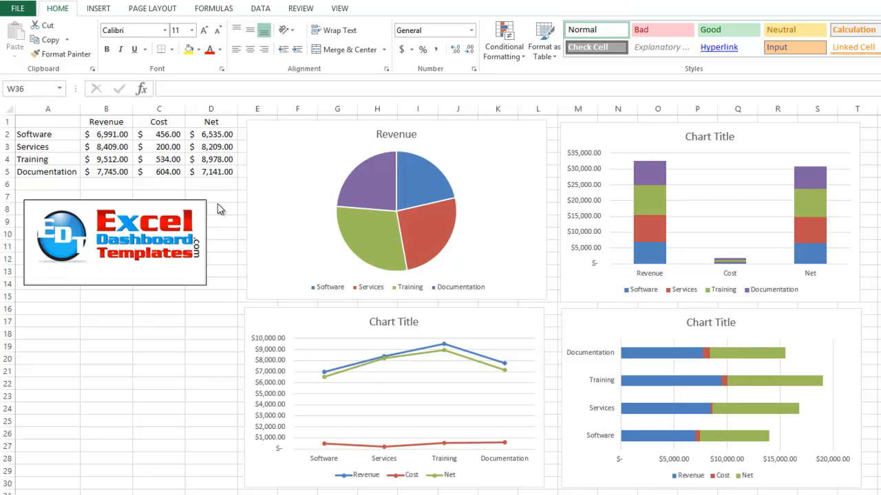
{"action": "mouse_move", "coordinate": [25, 283]}
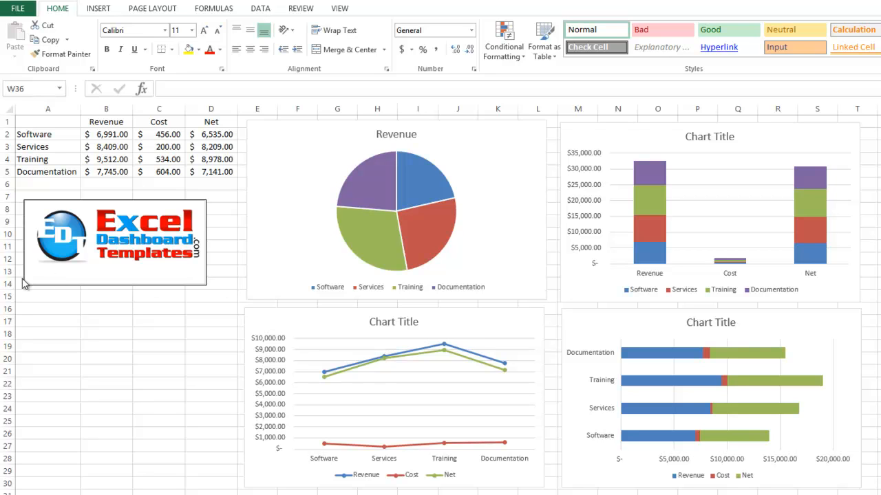
{"action": "mouse_move", "coordinate": [272, 270]}
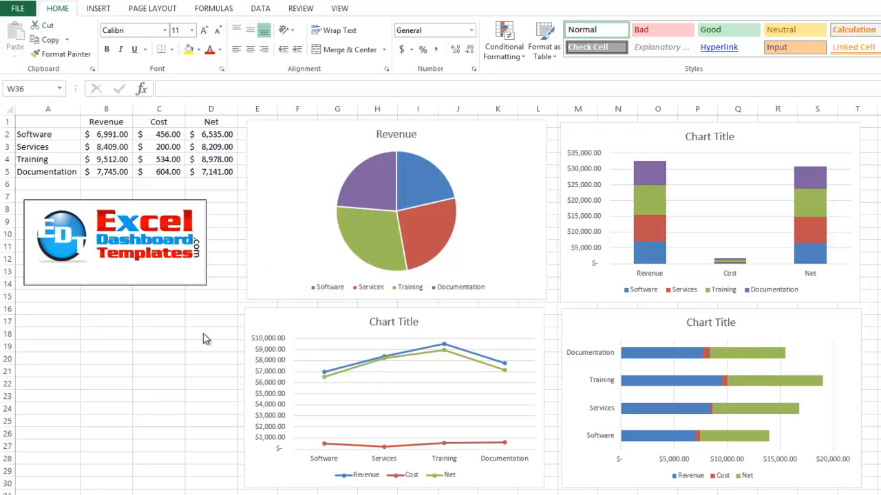
{"action": "mouse_move", "coordinate": [192, 308]}
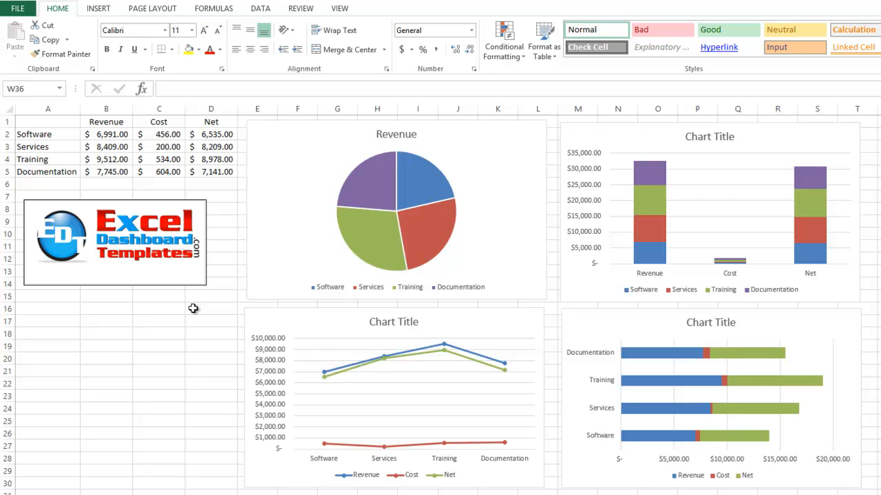
{"action": "mouse_move", "coordinate": [256, 173]}
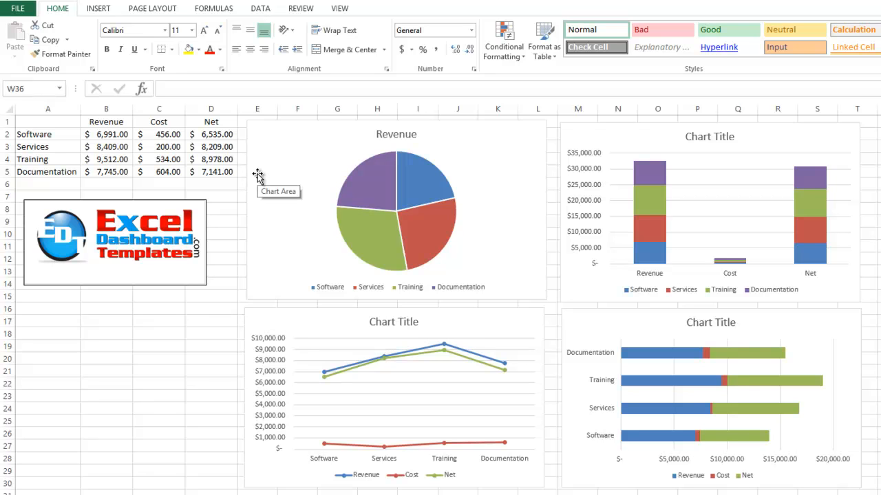
Step: Move and resize the stacked column chart into the upper-right area next to the pie chart
{"action": "left_click", "coordinate": [396, 206]}
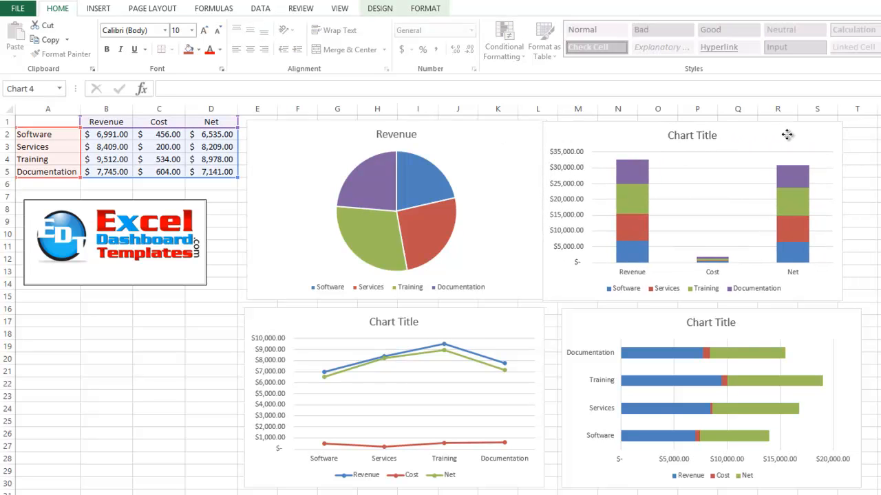
{"action": "left_click", "coordinate": [691, 206]}
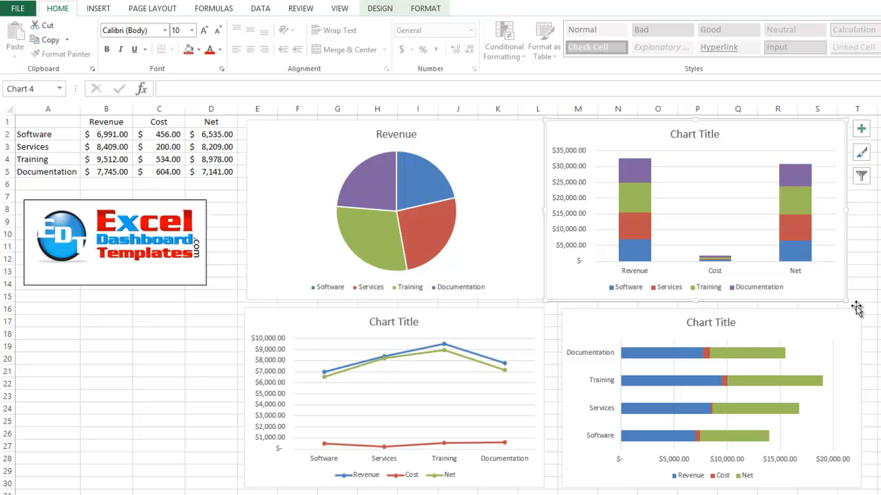
{"action": "mouse_move", "coordinate": [856, 308]}
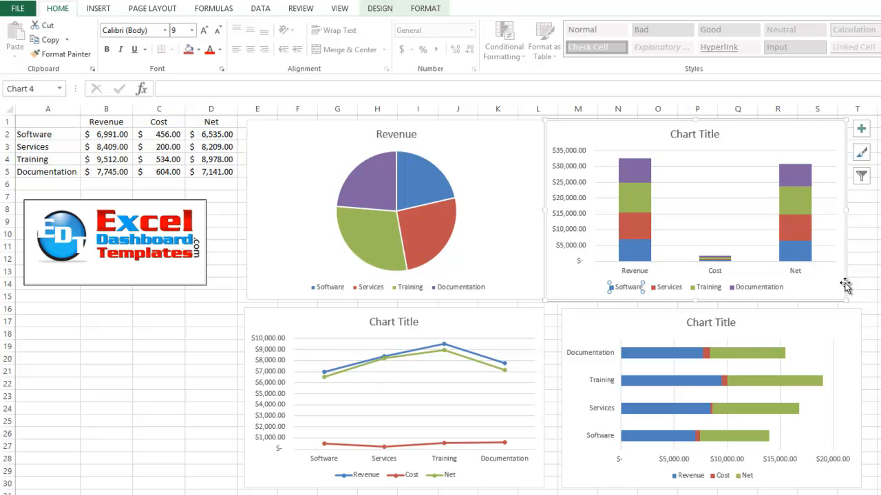
{"action": "double_click", "coordinate": [397, 206]}
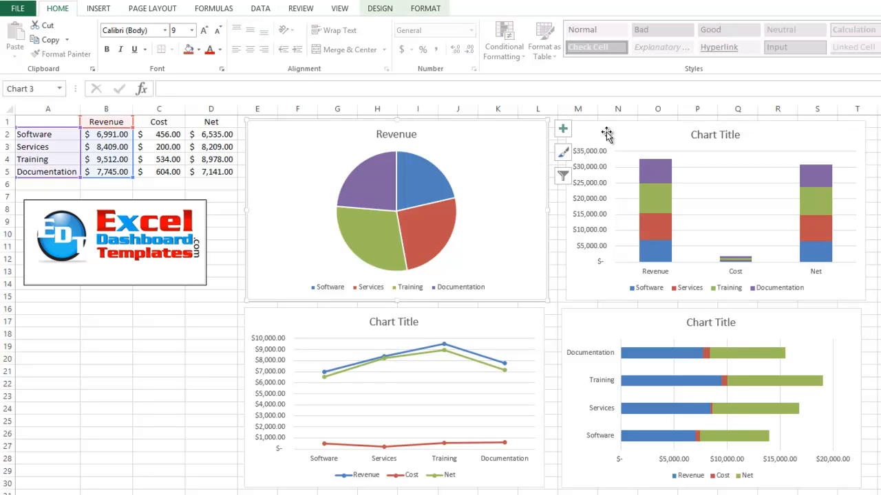
{"action": "mouse_move", "coordinate": [526, 151]}
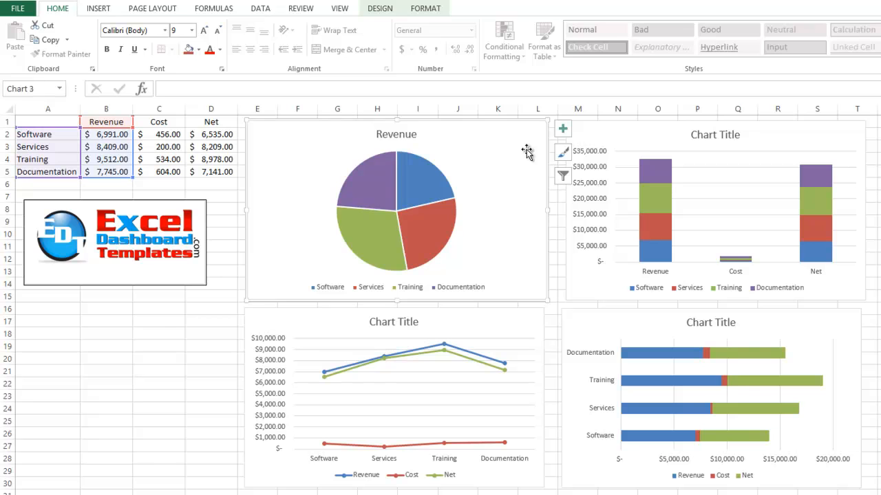
{"action": "mouse_move", "coordinate": [553, 117]}
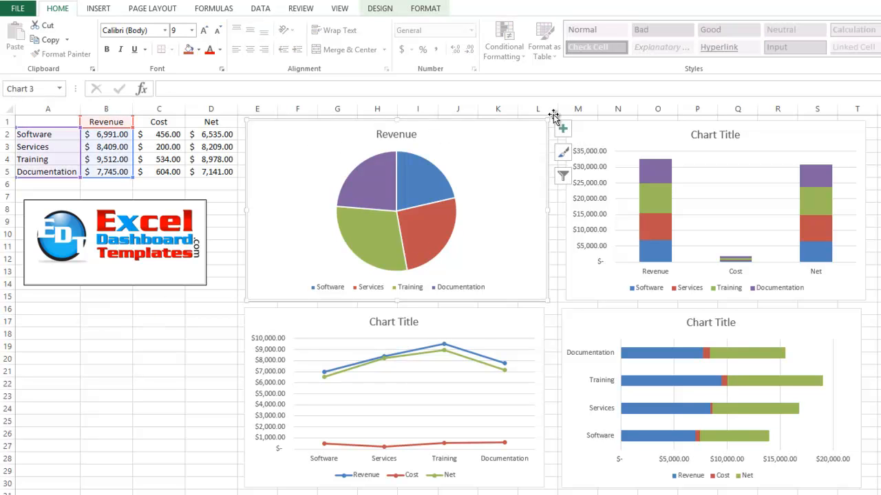
{"action": "mouse_move", "coordinate": [608, 130]}
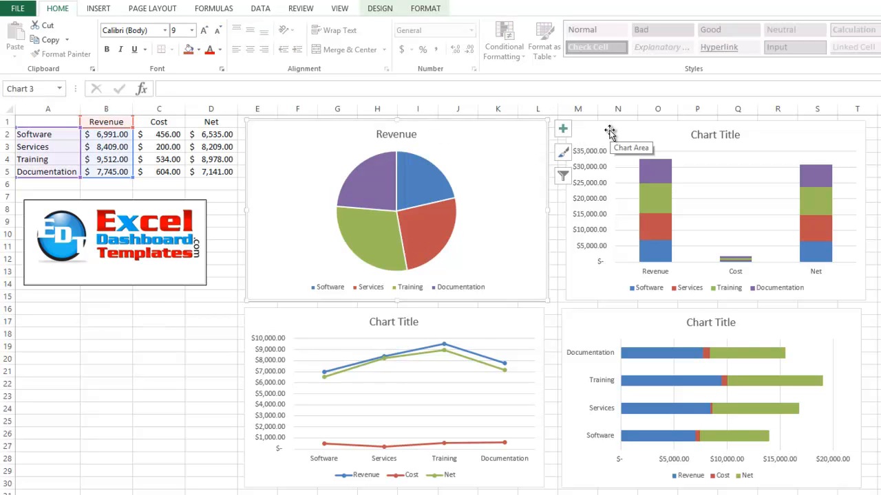
{"action": "mouse_move", "coordinate": [631, 152]}
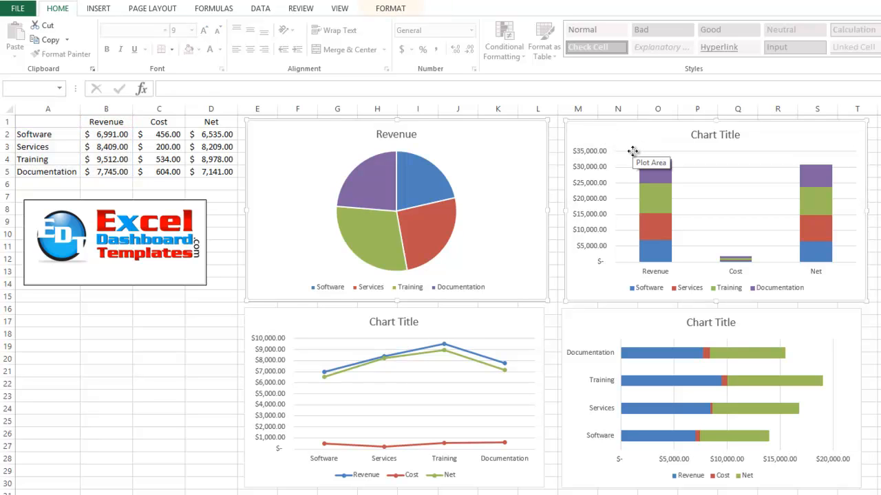
{"action": "mouse_move", "coordinate": [473, 59]}
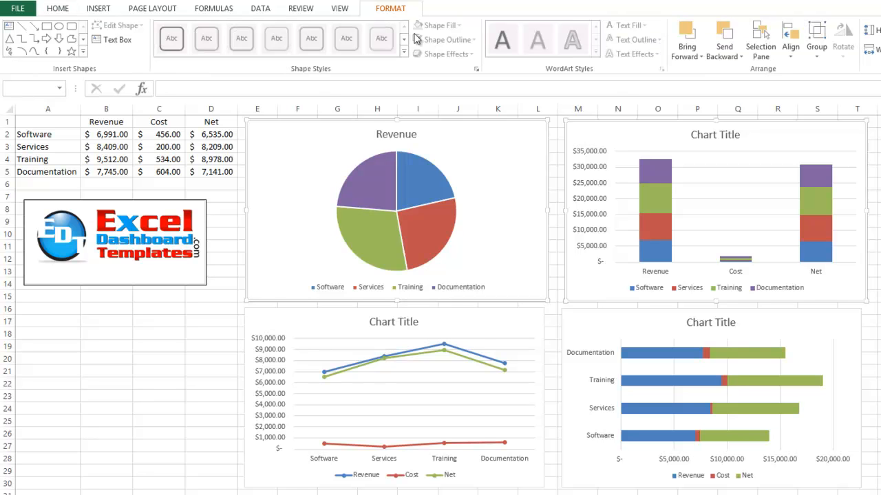
{"action": "mouse_move", "coordinate": [790, 38]}
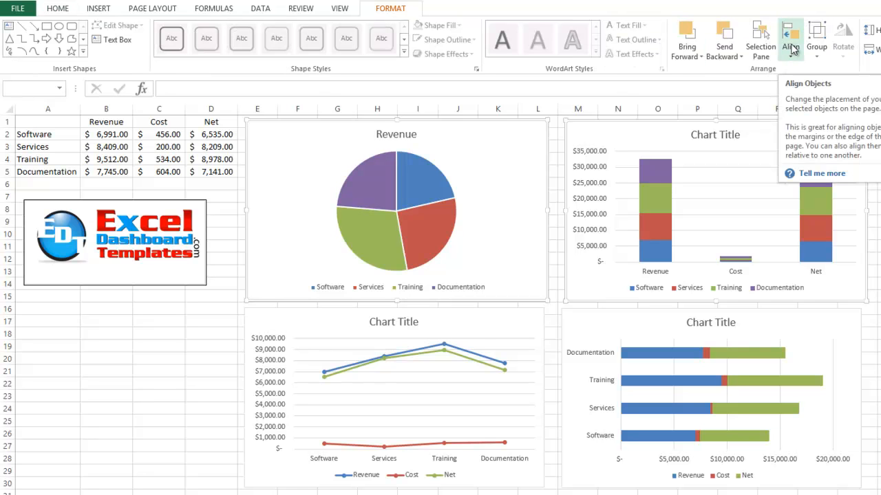
Step: Apply a Format > Align option so the pie and stacked column charts share the top row
{"action": "left_click", "coordinate": [790, 39]}
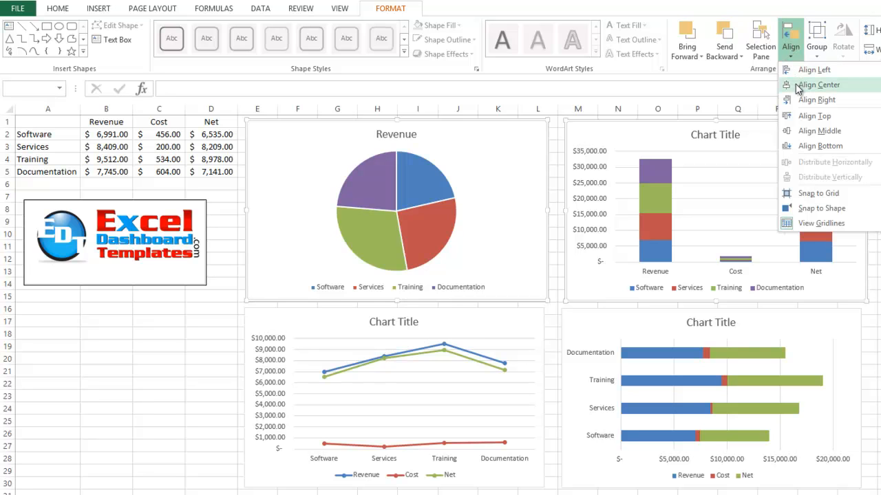
{"action": "left_click", "coordinate": [817, 84]}
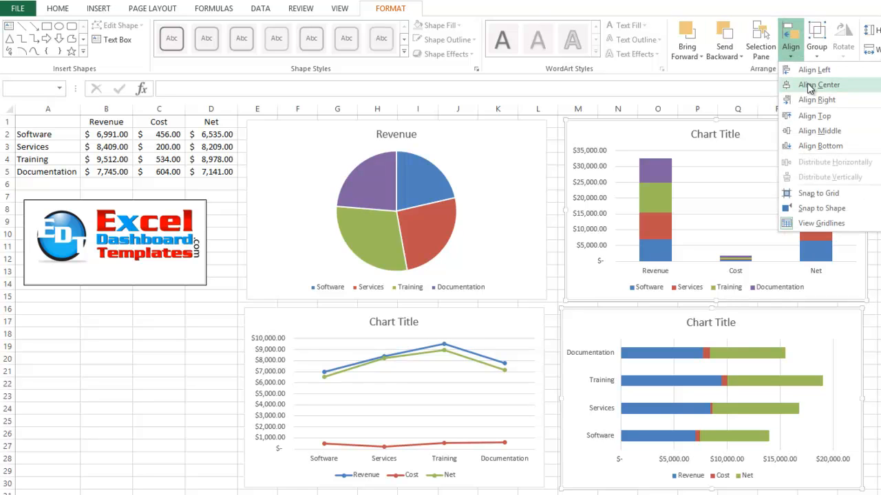
{"action": "left_click", "coordinate": [818, 84]}
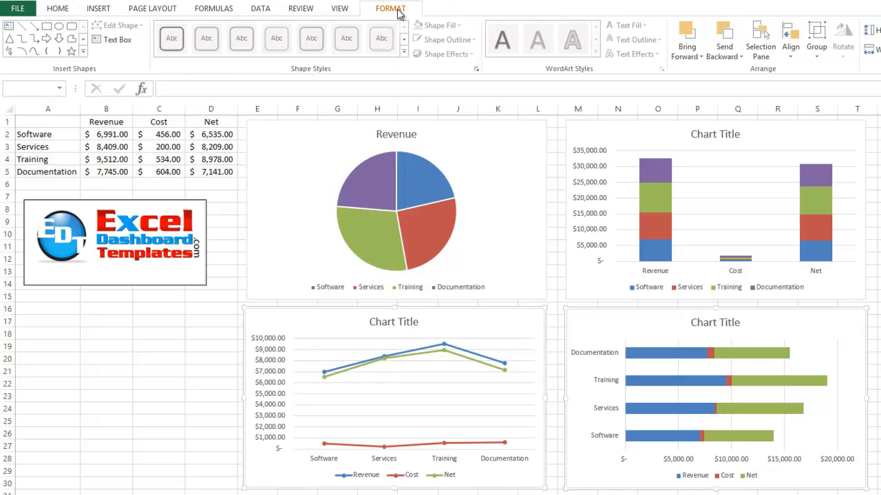
Step: Apply the Arrange > Align option to the selected line and bar charts in the bottom row
{"action": "left_click", "coordinate": [790, 35]}
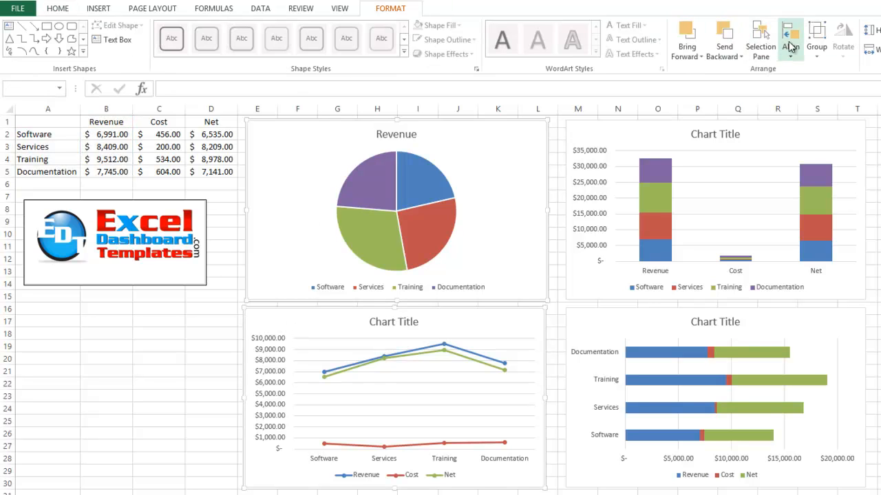
{"action": "left_click", "coordinate": [790, 39]}
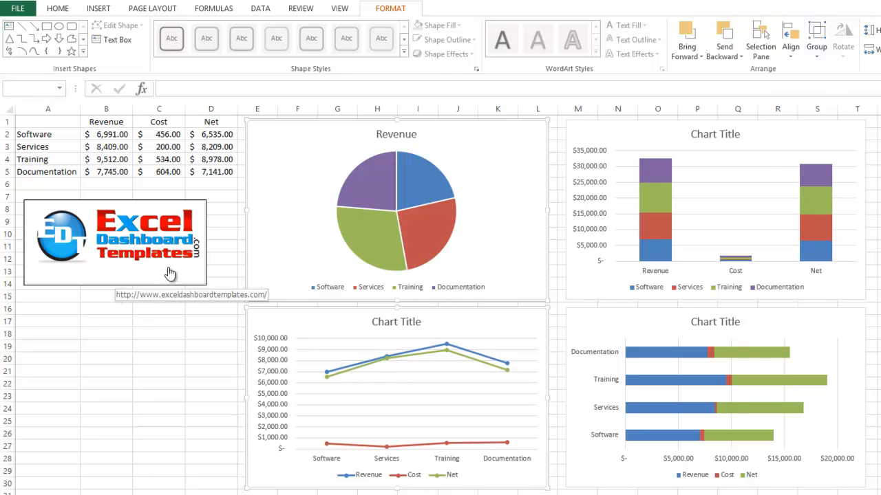
Step: Select an empty cell (around C15) so no chart remains selected
{"action": "left_click", "coordinate": [160, 298]}
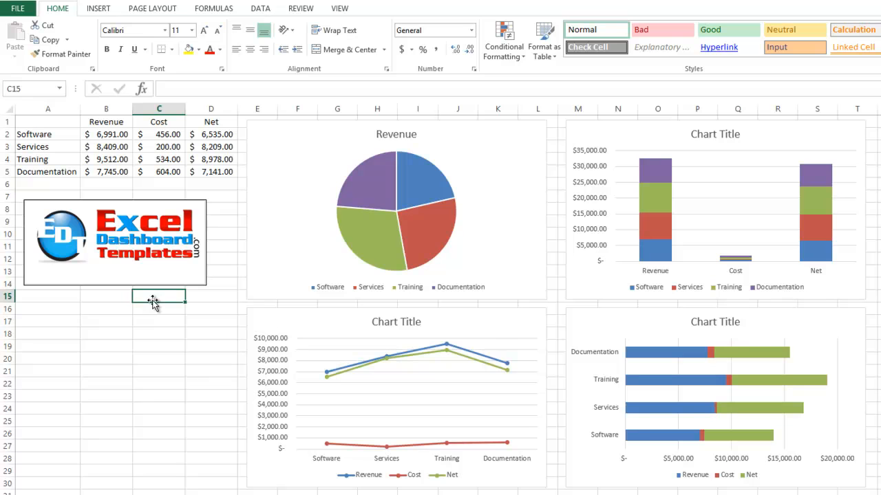
{"action": "mouse_move", "coordinate": [118, 283]}
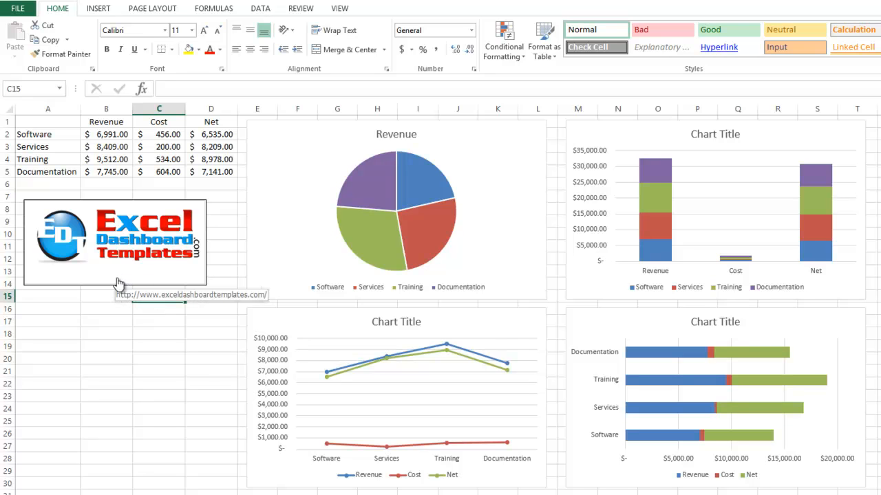
{"action": "mouse_move", "coordinate": [198, 277]}
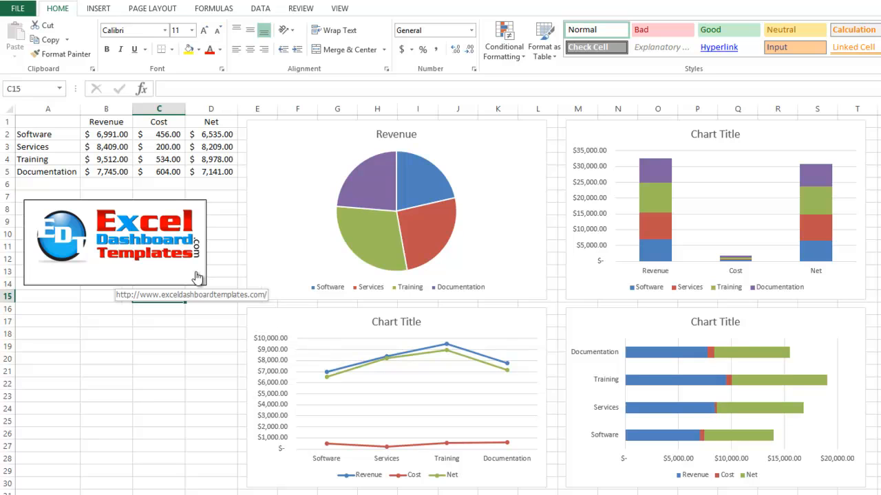
{"action": "mouse_move", "coordinate": [176, 273]}
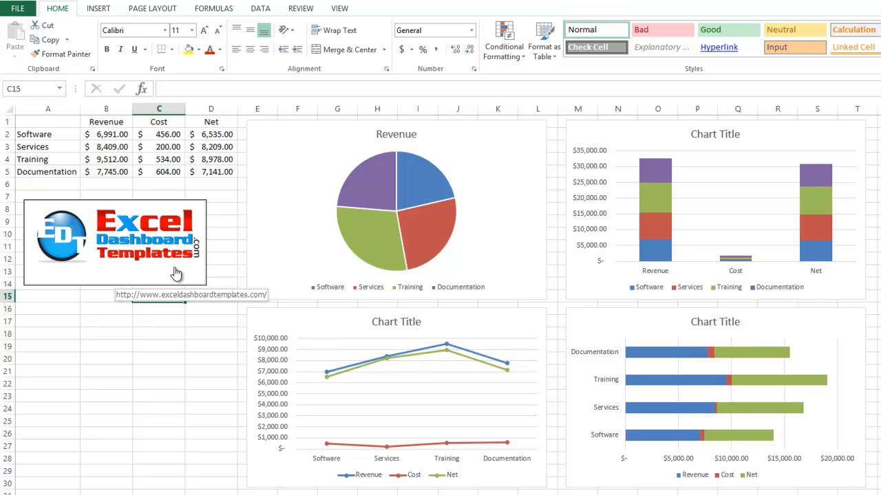